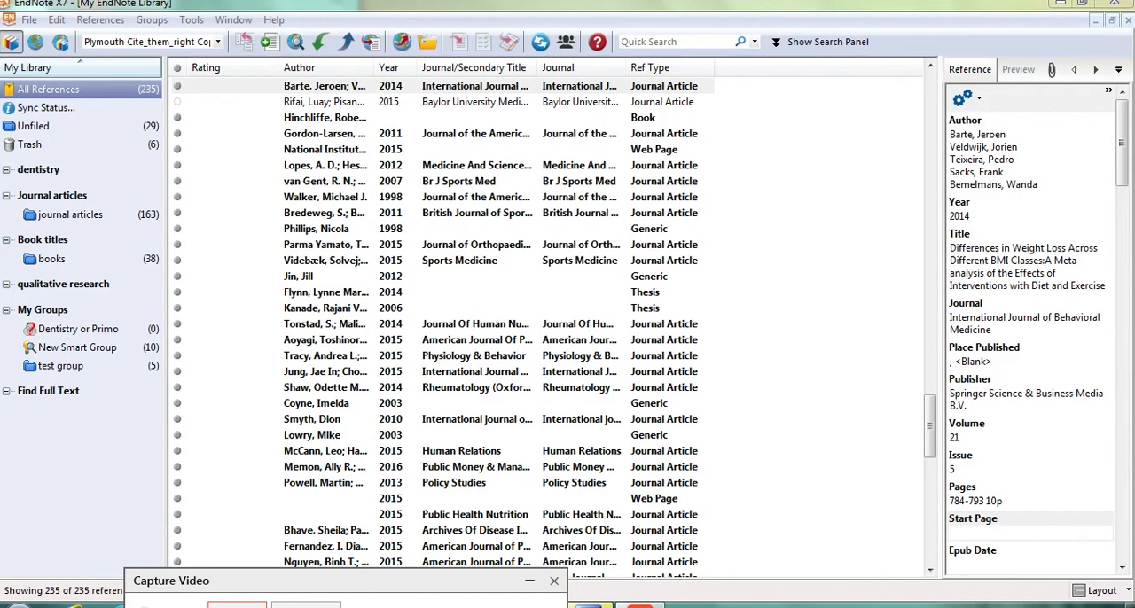
{"action": "mouse_move", "coordinate": [308, 596]}
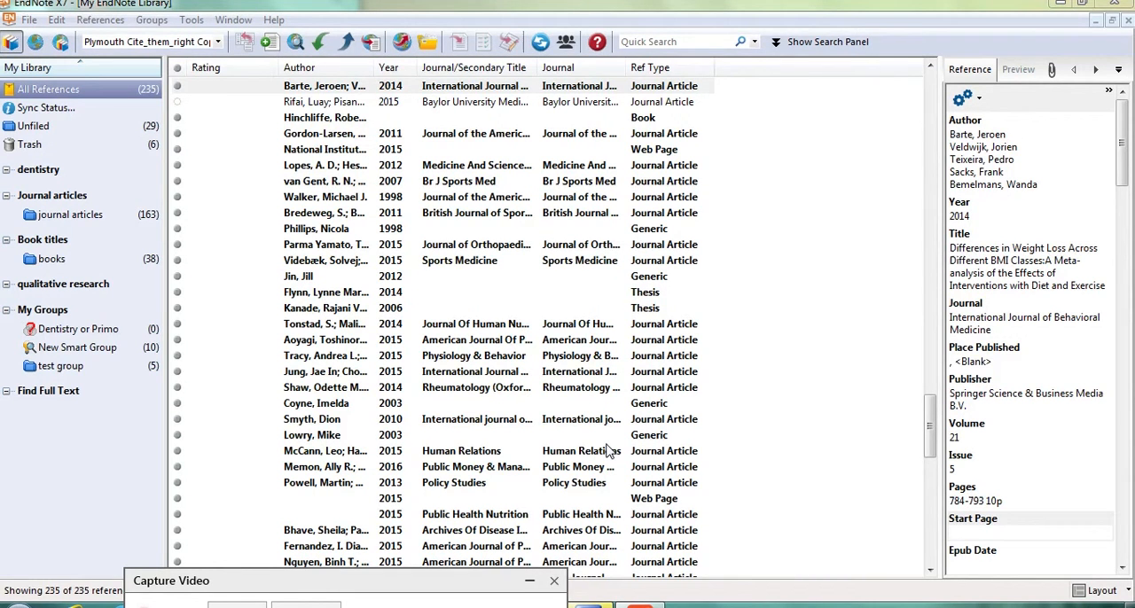
{"action": "mouse_move", "coordinate": [835, 316]}
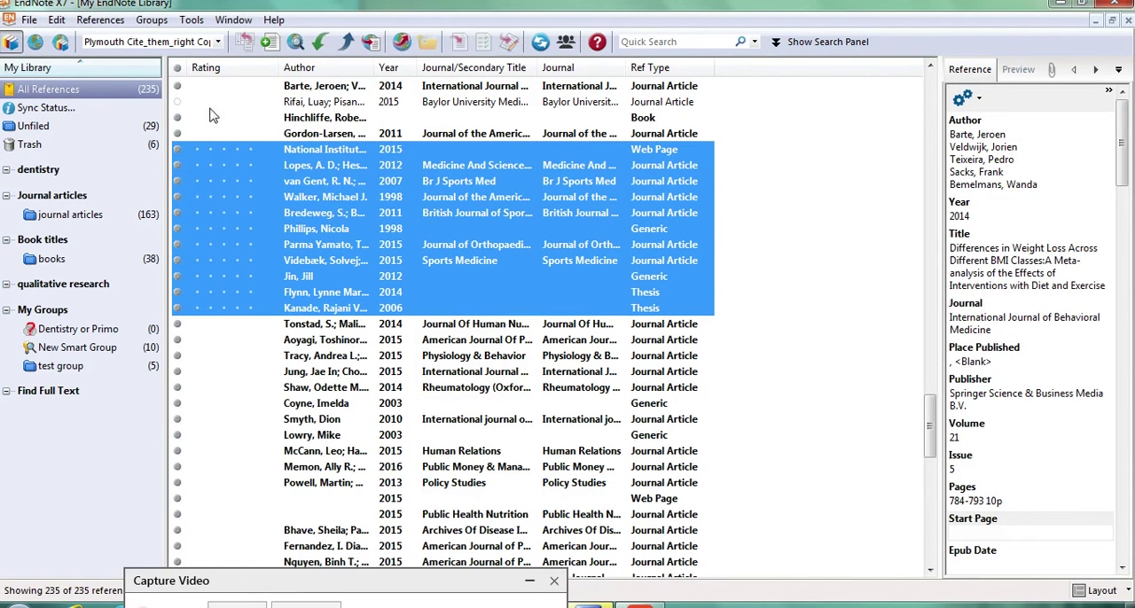
Bring up EndNote Preferences at the Display Fields settings via the Edit menu
{"action": "left_click", "coordinate": [324, 101]}
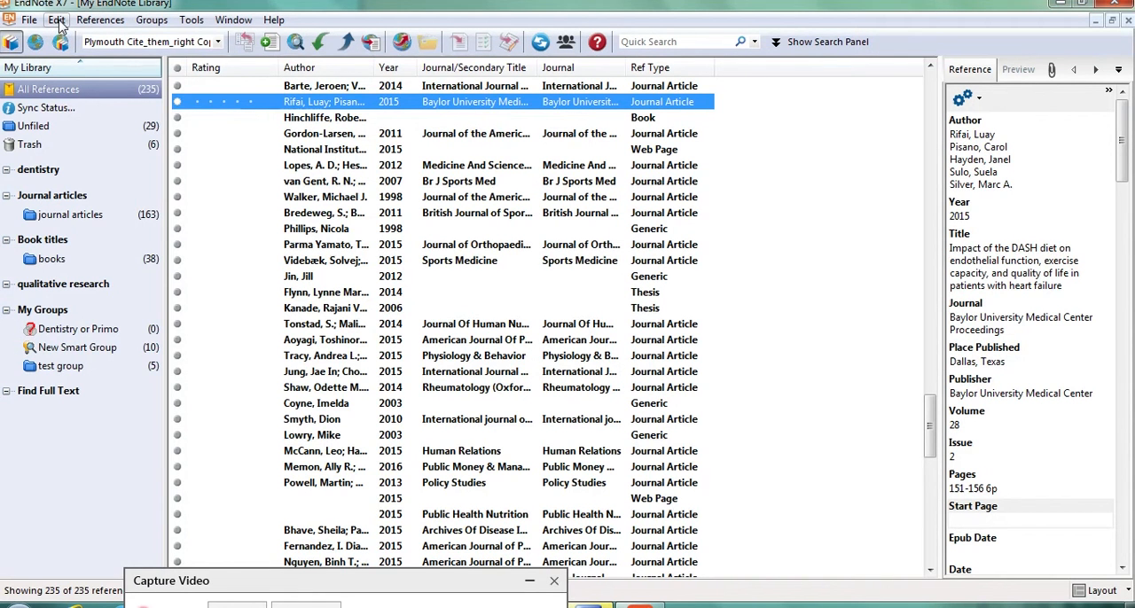
{"action": "left_click", "coordinate": [57, 19]}
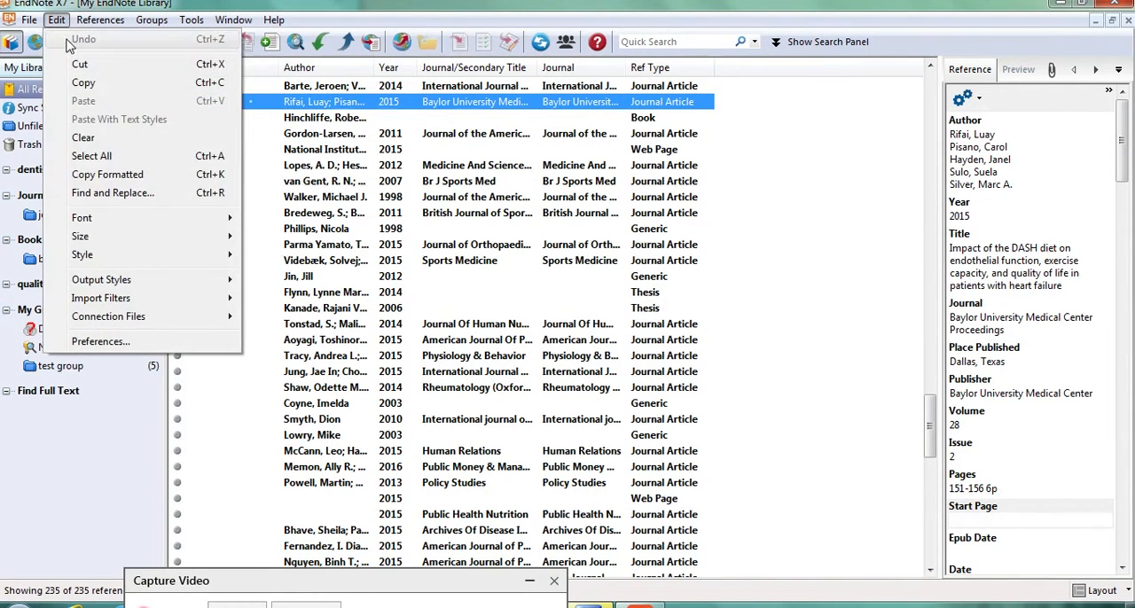
{"action": "mouse_move", "coordinate": [100, 341]}
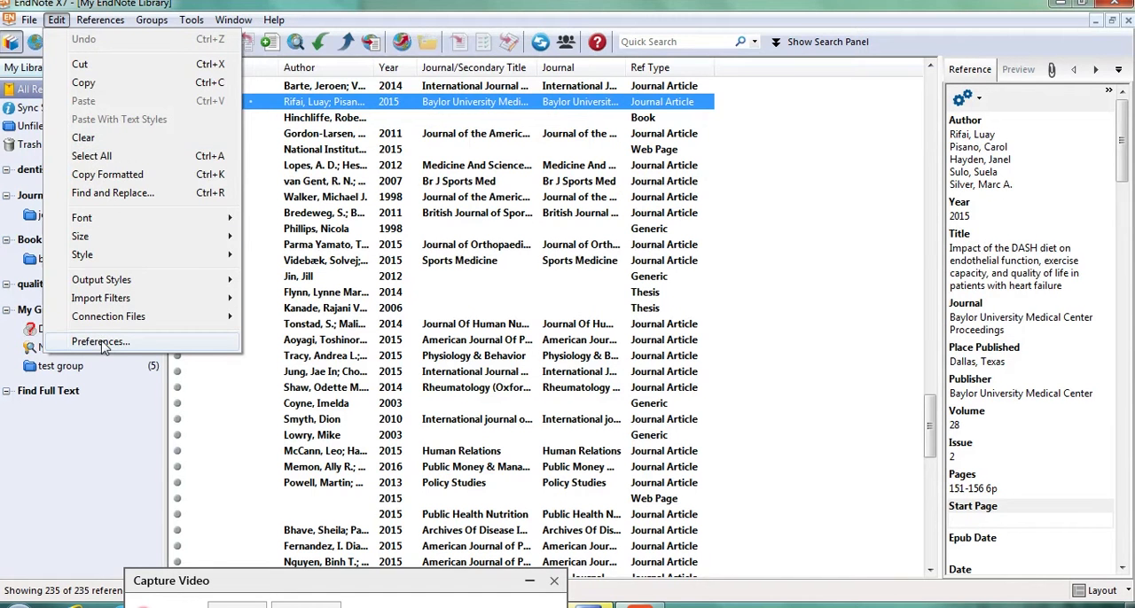
{"action": "left_click", "coordinate": [100, 341]}
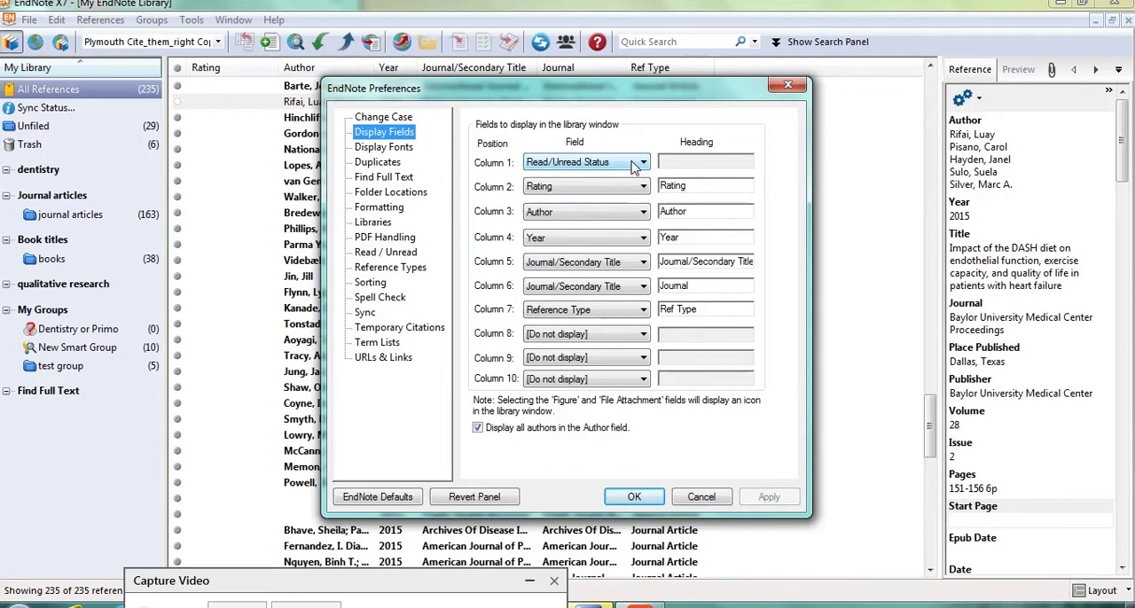
Set Column 1 to Record Number in place of Read/Unread Status
{"action": "left_click", "coordinate": [640, 161]}
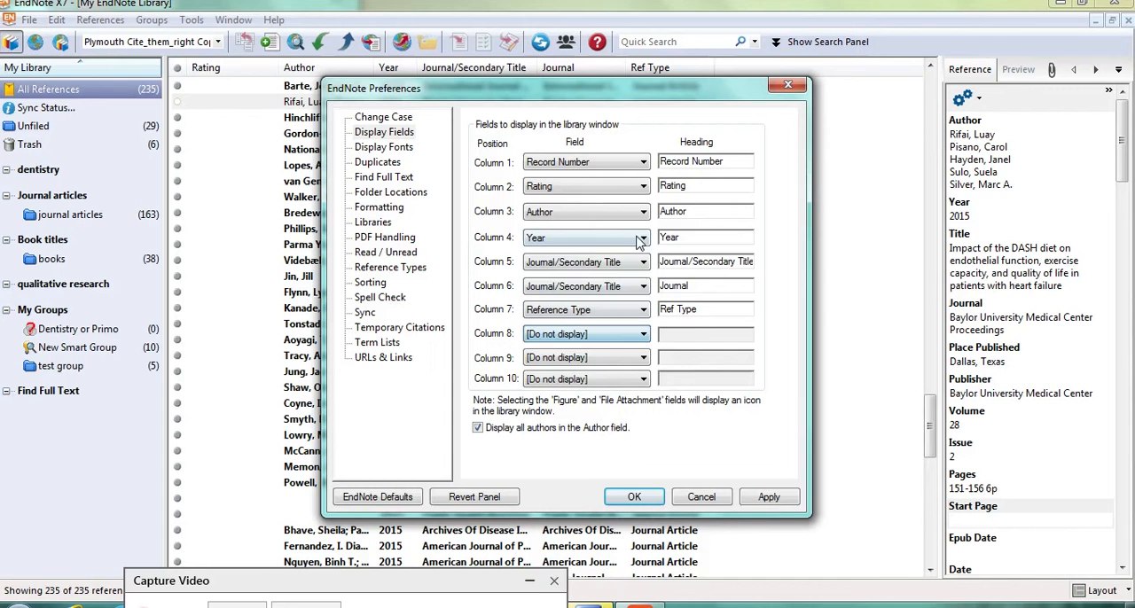
Set Column 8 to File Attachments instead of not displayed
{"action": "left_click", "coordinate": [641, 333]}
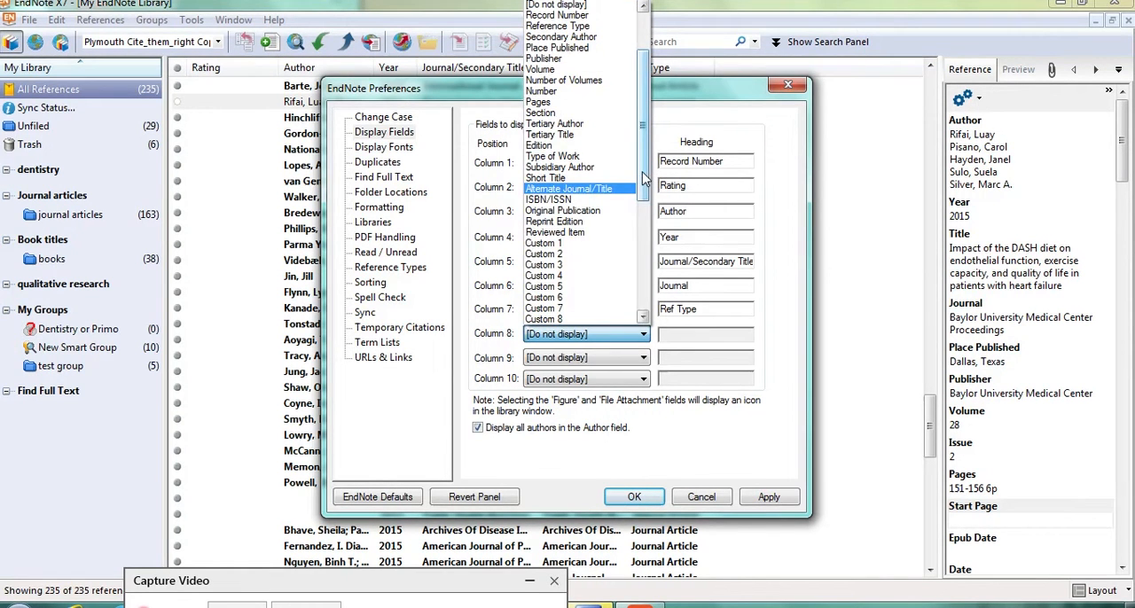
{"action": "scroll", "scroll_direction": "down", "scroll_amount": 3}
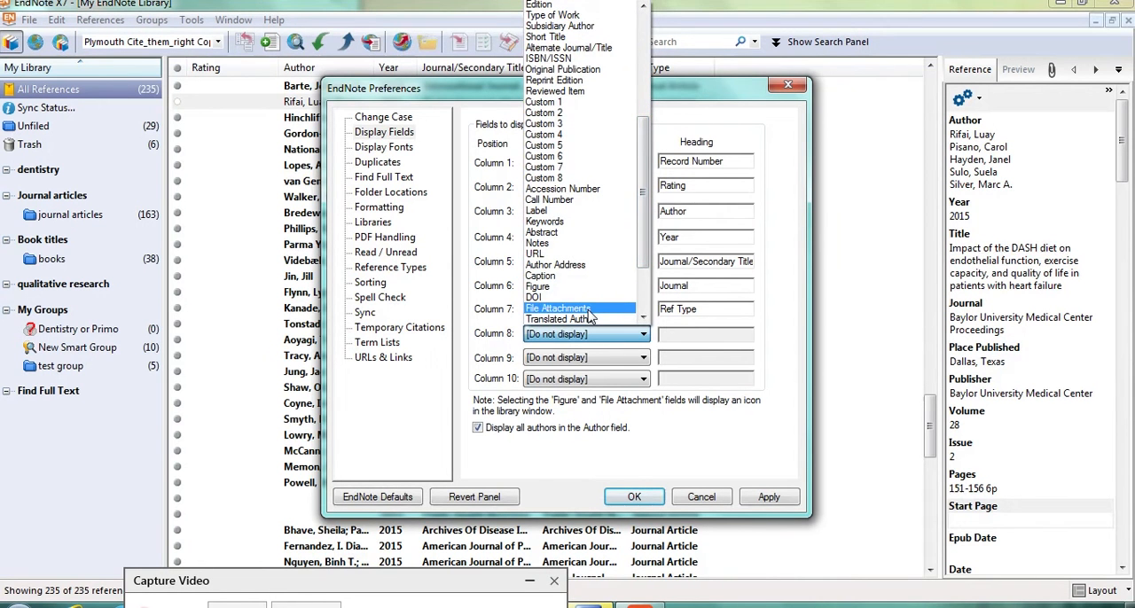
{"action": "left_click", "coordinate": [559, 308]}
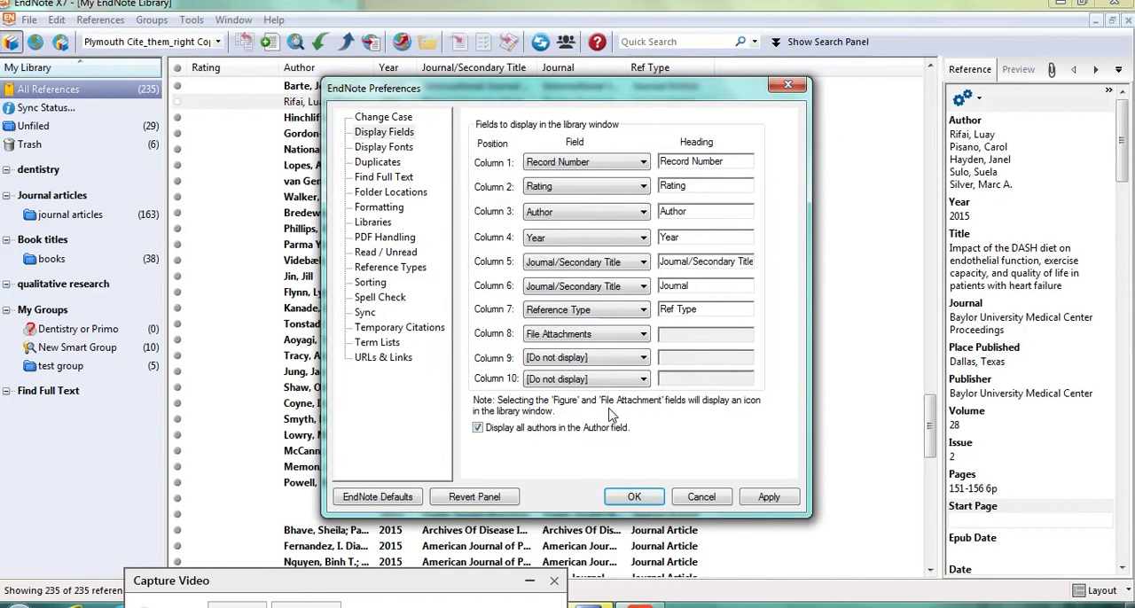
{"action": "mouse_move", "coordinate": [698, 444]}
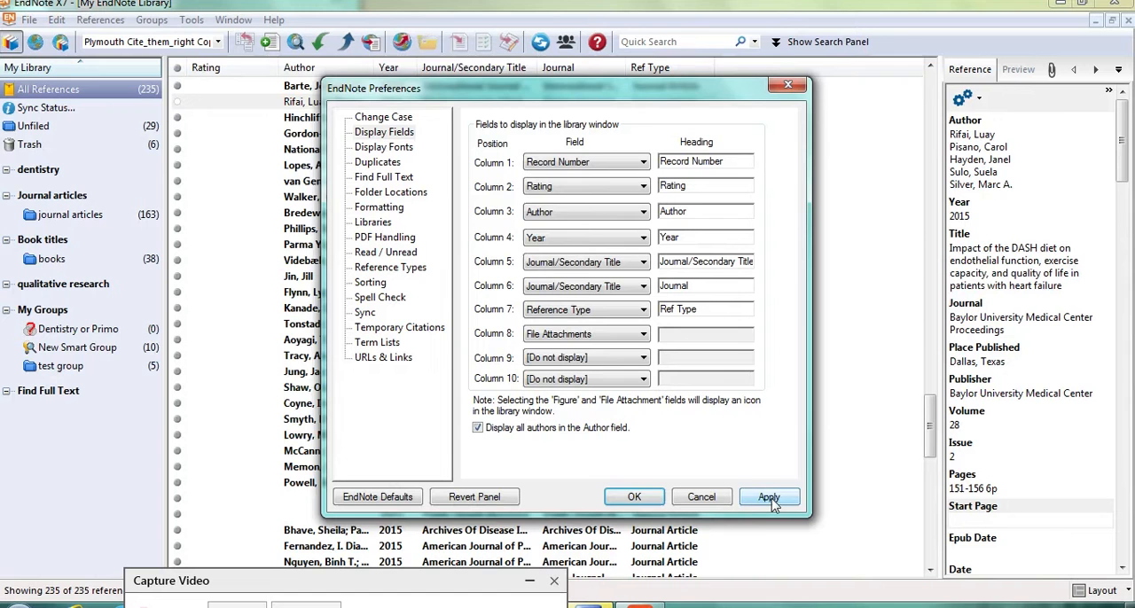
Apply the new column settings and close Preferences with OK
{"action": "left_click", "coordinate": [769, 496]}
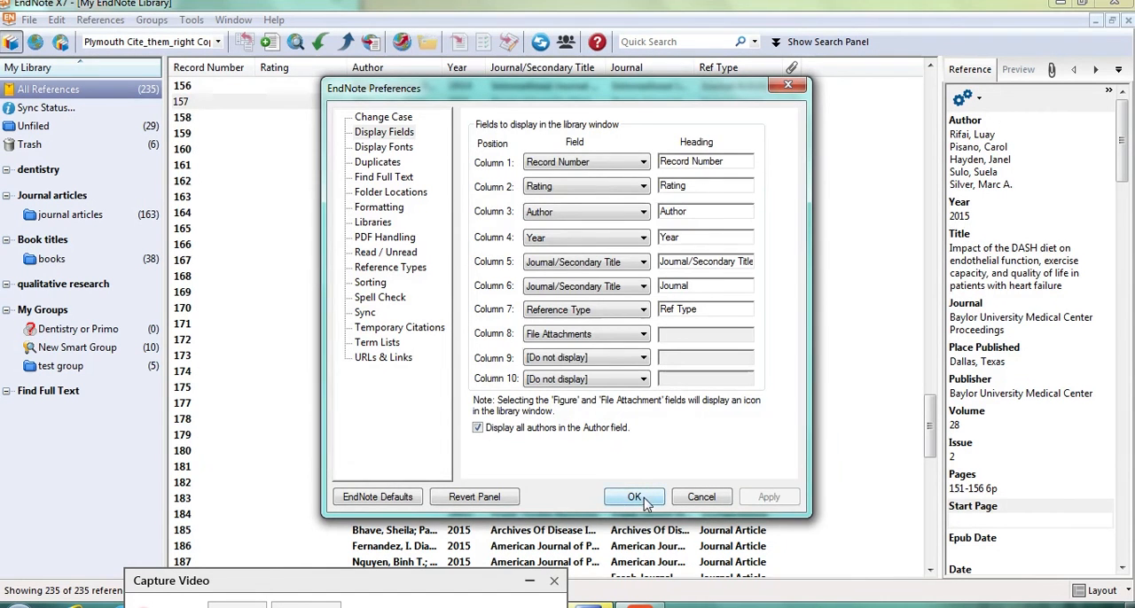
{"action": "left_click", "coordinate": [635, 497]}
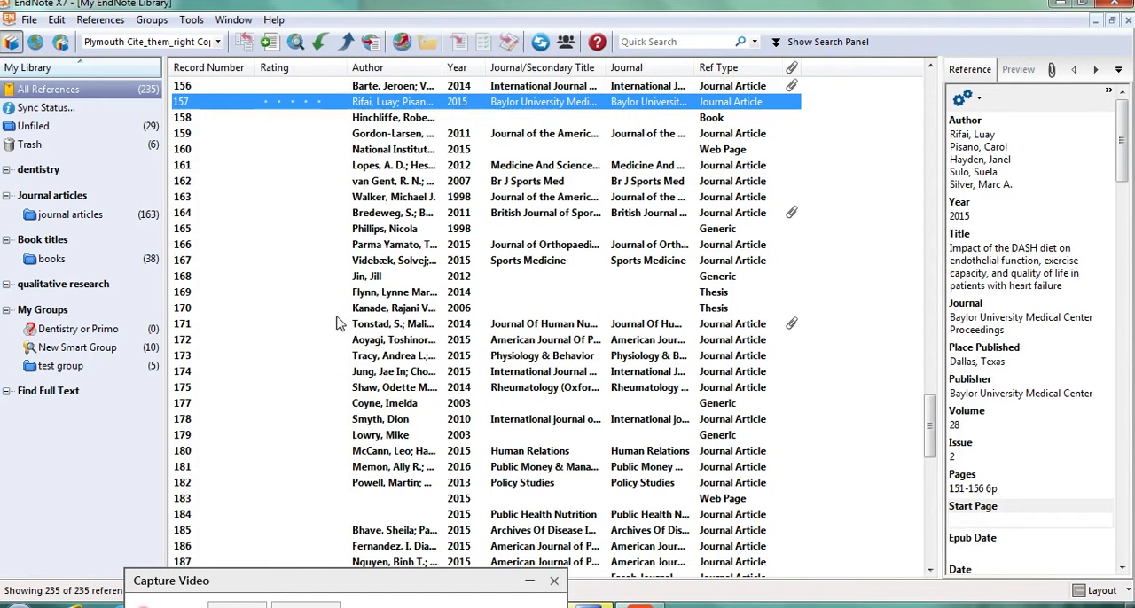
{"action": "mouse_move", "coordinate": [248, 177]}
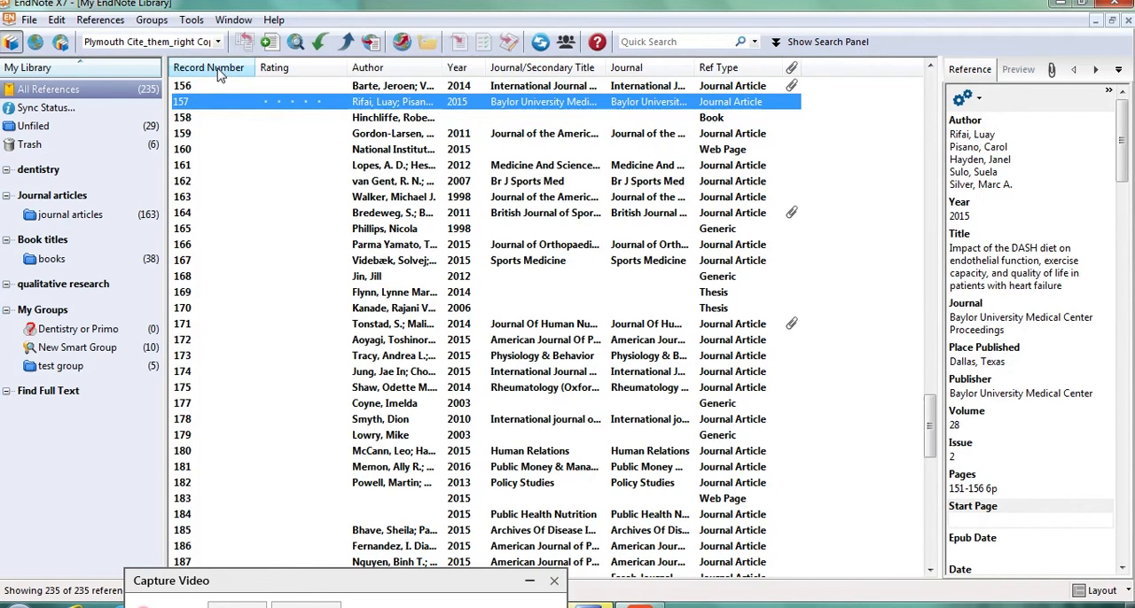
Sort the library list by Record Number, descending from 157
{"action": "left_click", "coordinate": [209, 67]}
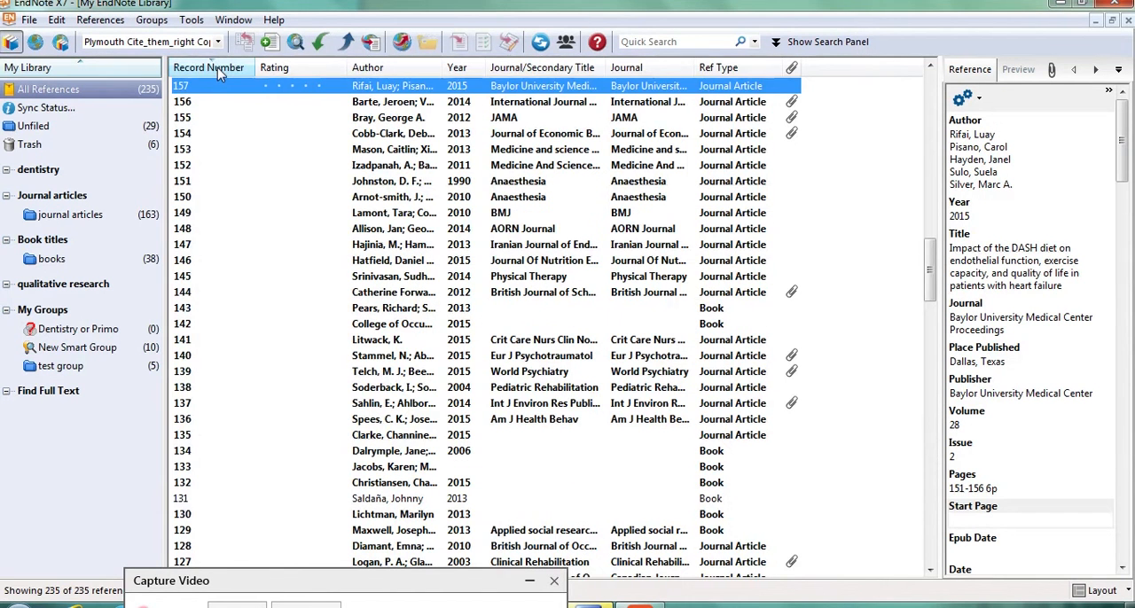
{"action": "mouse_move", "coordinate": [244, 135]}
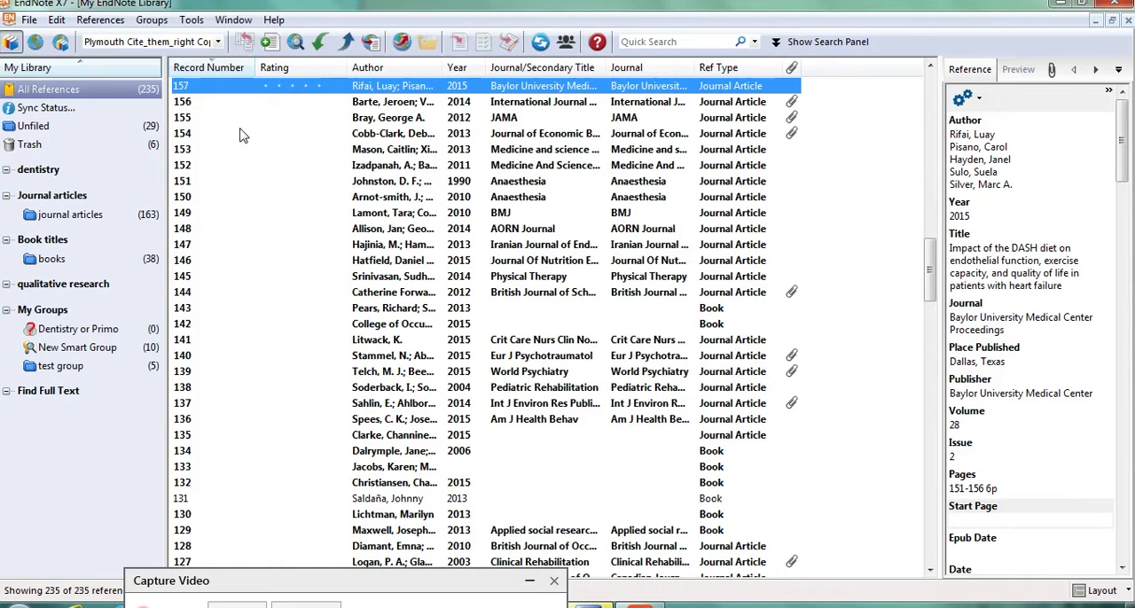
{"action": "mouse_move", "coordinate": [302, 186]}
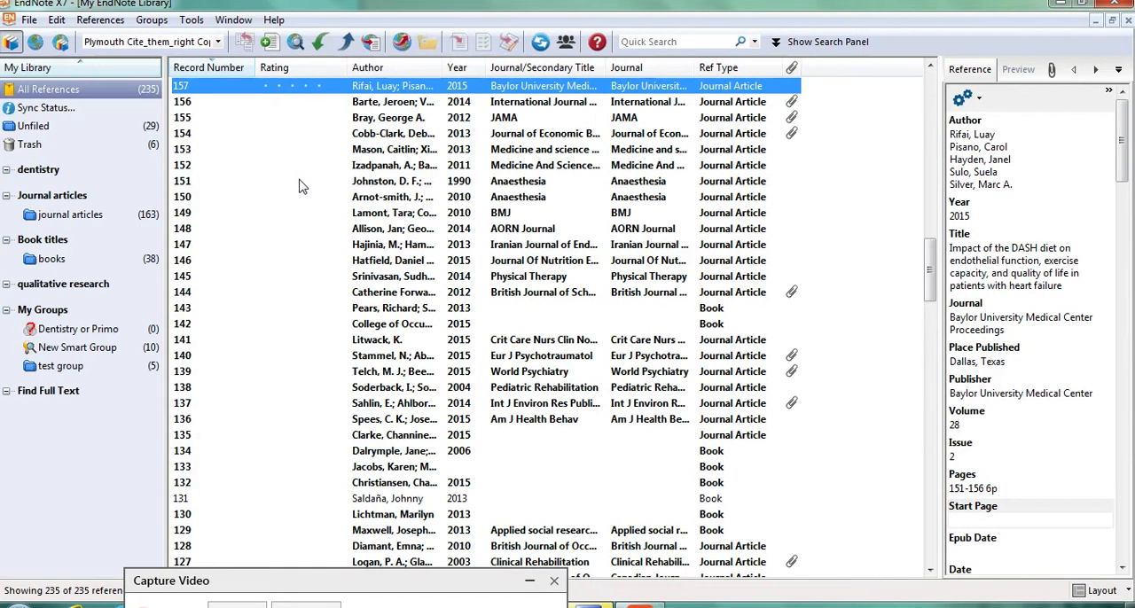
{"action": "mouse_move", "coordinate": [394, 195]}
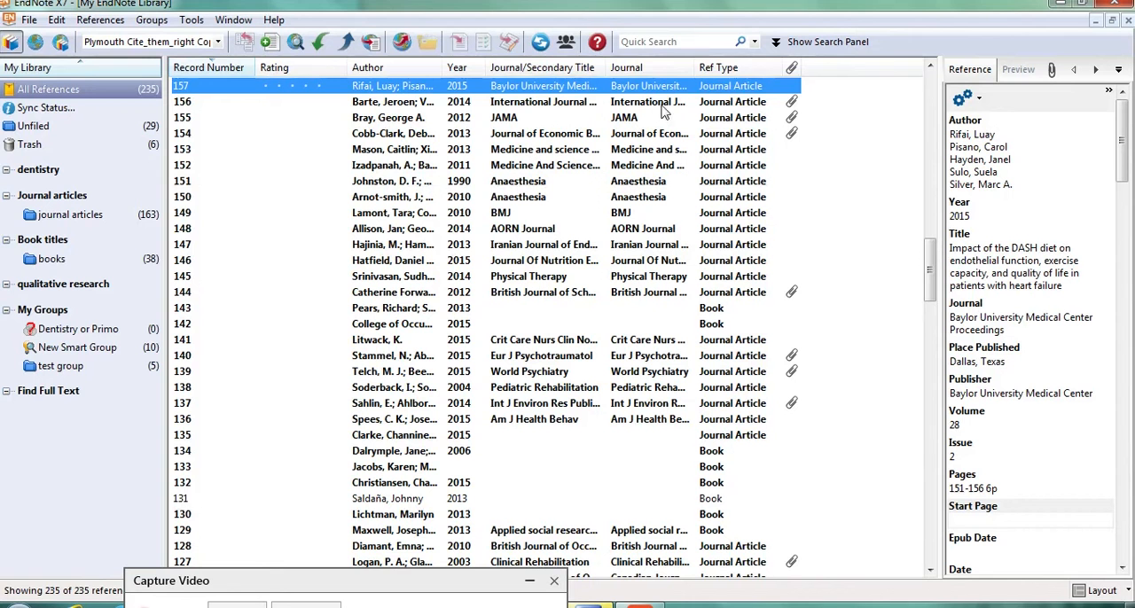
{"action": "mouse_move", "coordinate": [766, 99]}
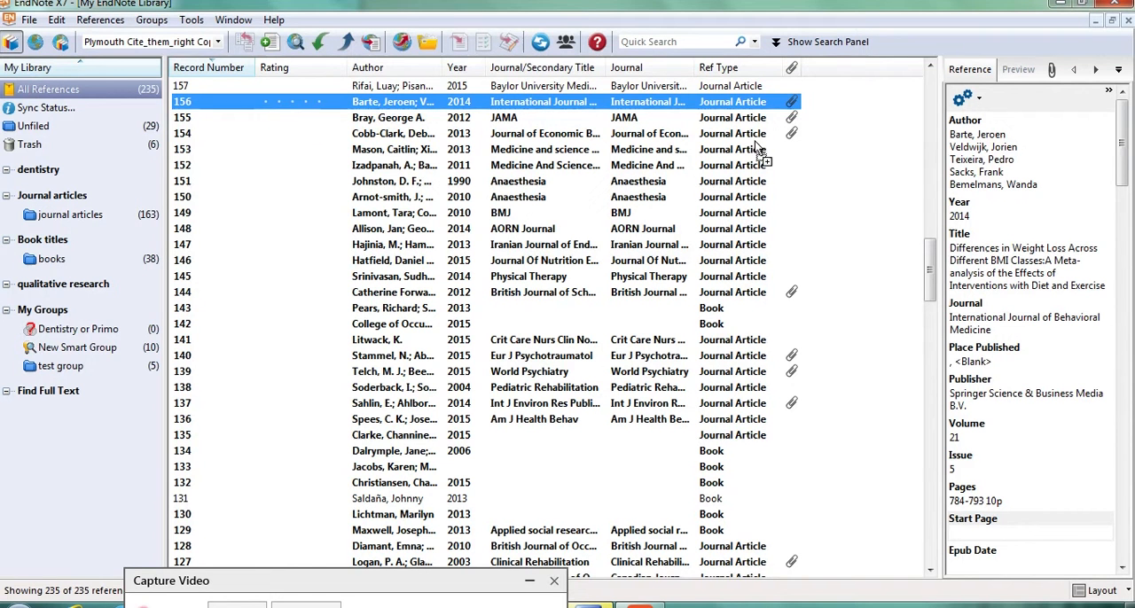
{"action": "mouse_move", "coordinate": [773, 168]}
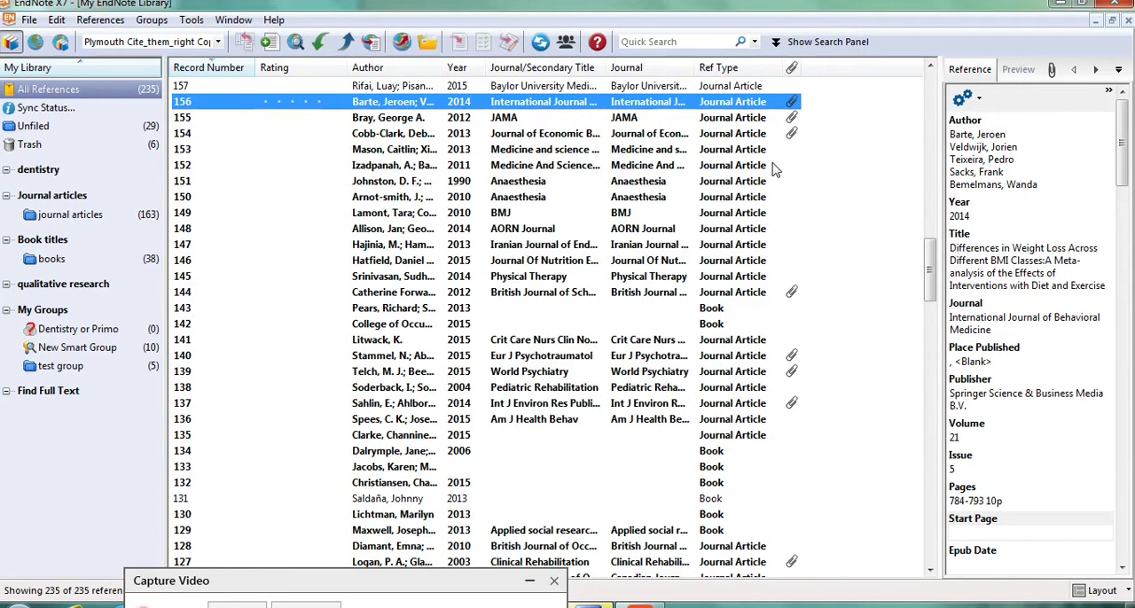